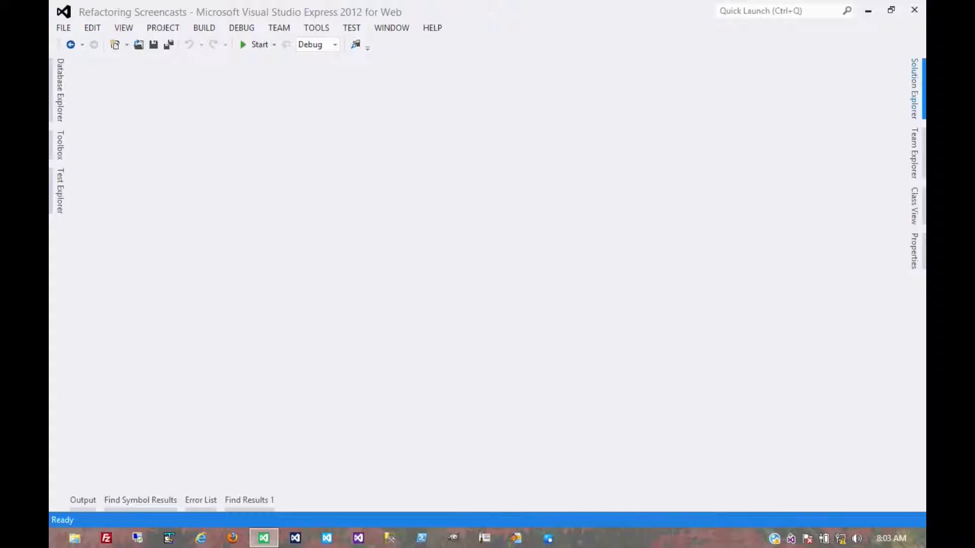
Show the Refactoring Screencasts project tree in Solution Explorer, expanded to Simple Example.cs
click(914, 87)
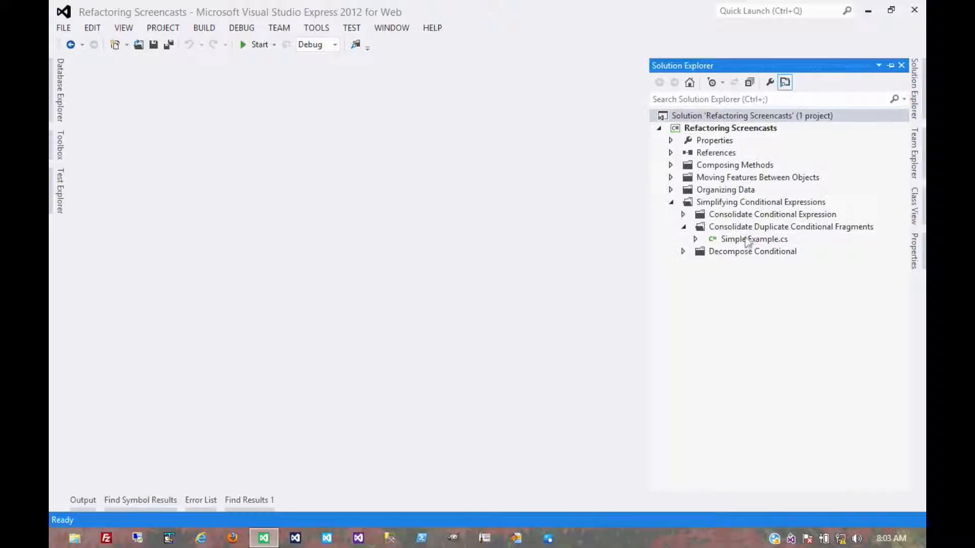
Open Simple Example.cs, revealing the if/else where both branches set total and call Send()
double_click(754, 238)
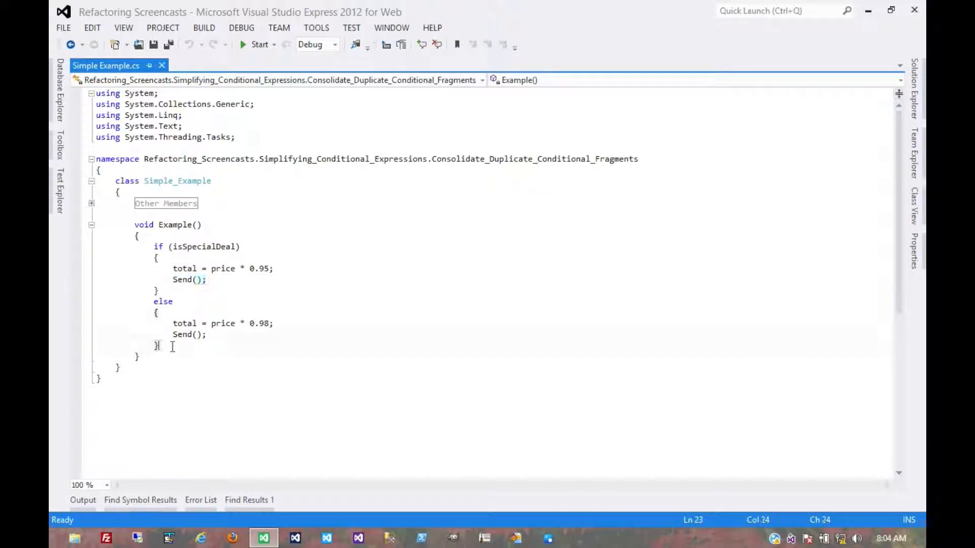
key(enter)
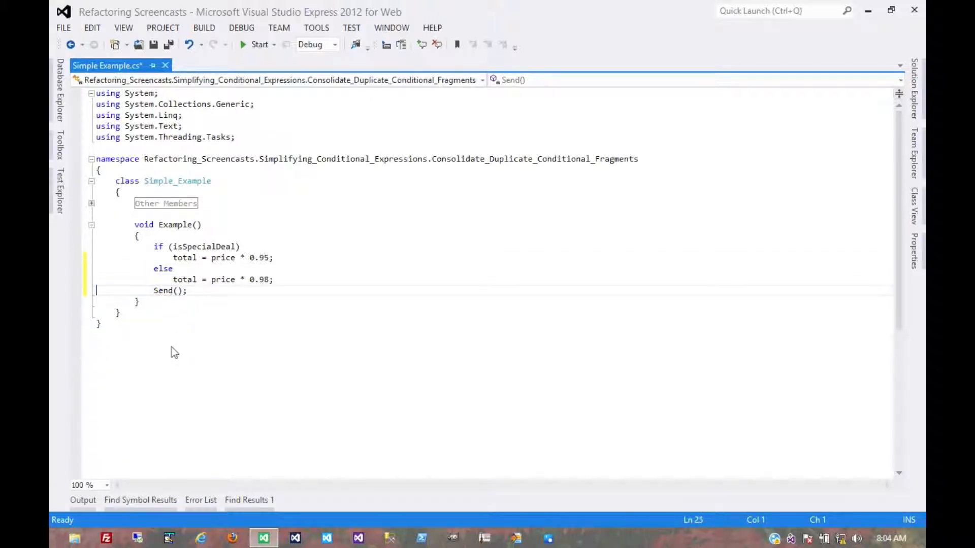
click(300, 292)
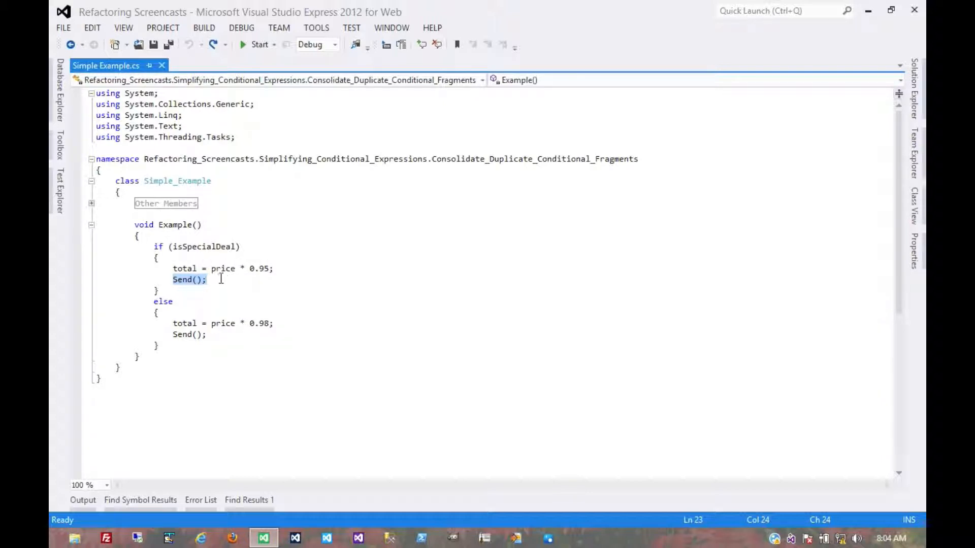
click(96, 291)
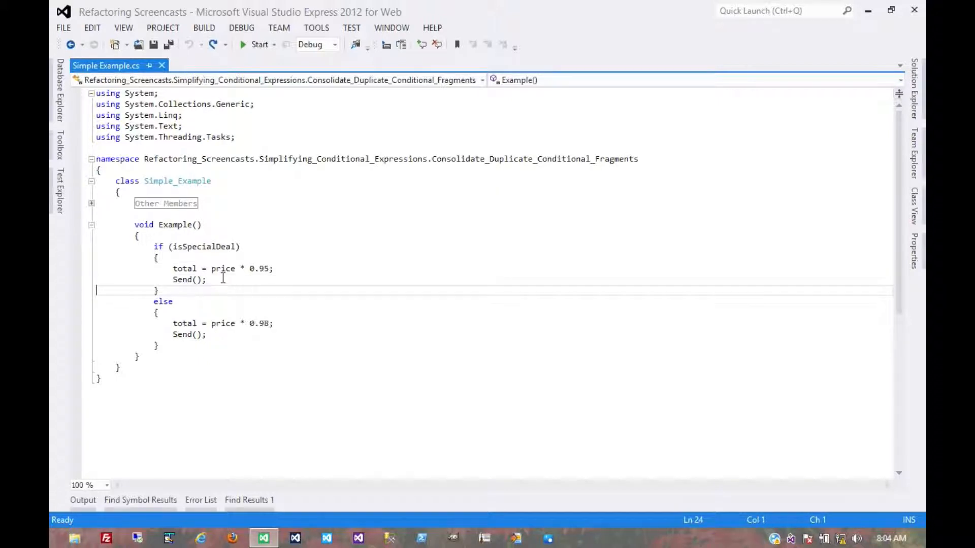
drag(173, 268, 206, 279)
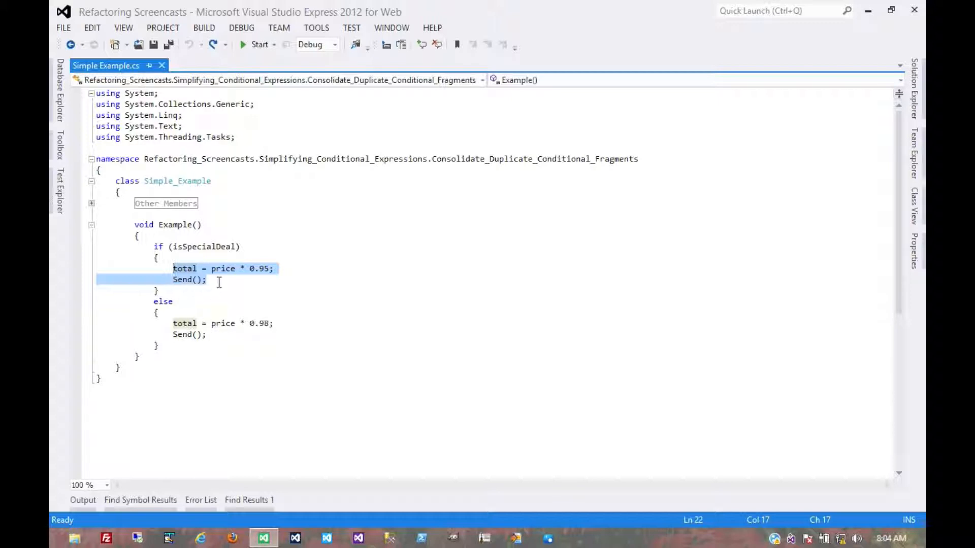
click(218, 301)
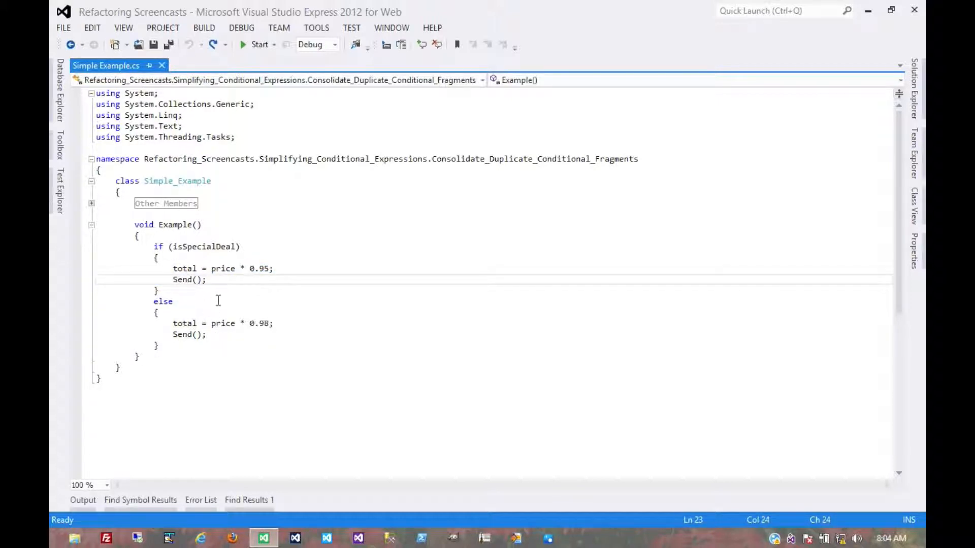
click(207, 279)
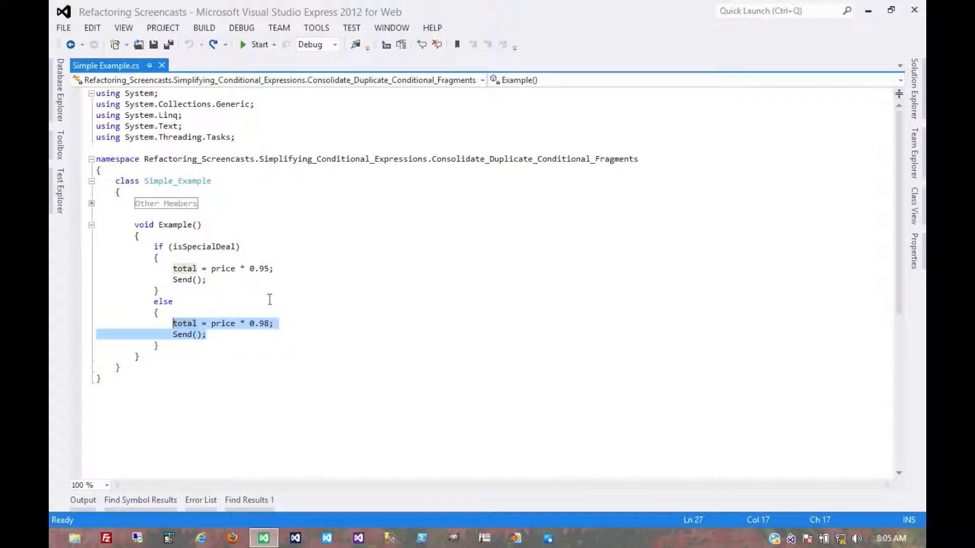
click(177, 268)
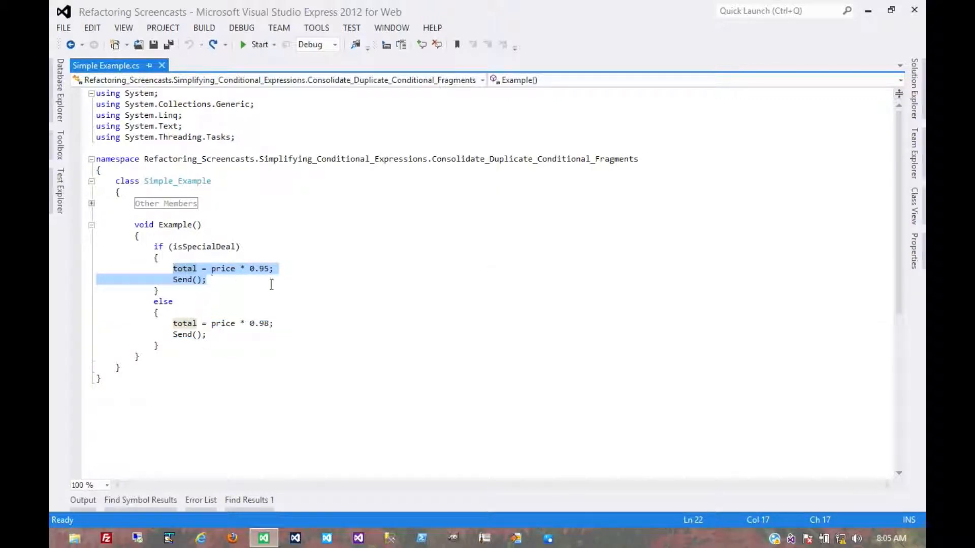
mouse_move(299, 290)
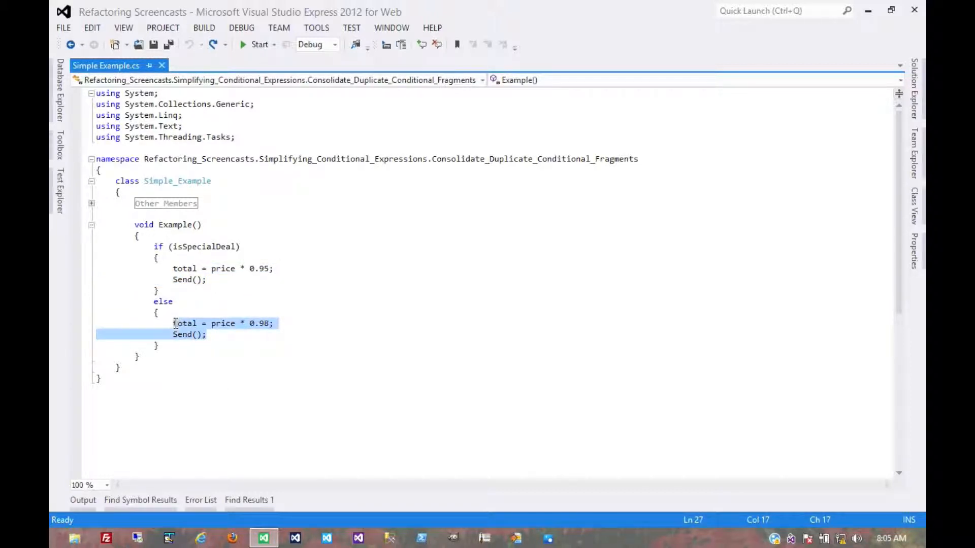
click(229, 292)
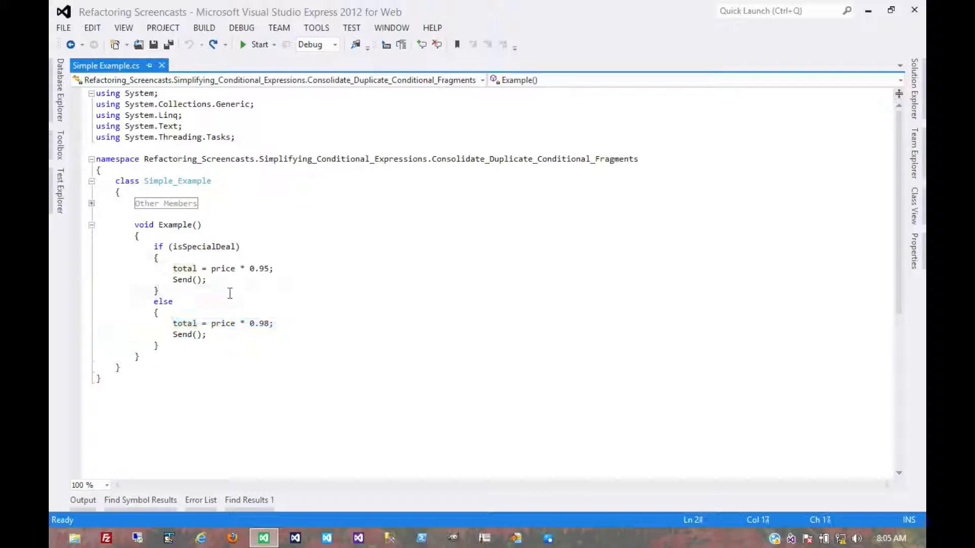
click(207, 280)
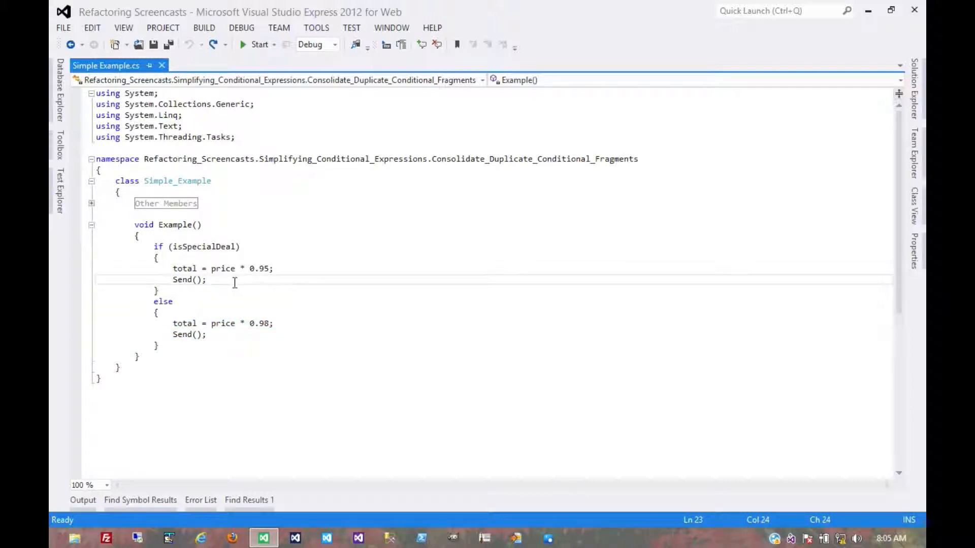
click(99, 291)
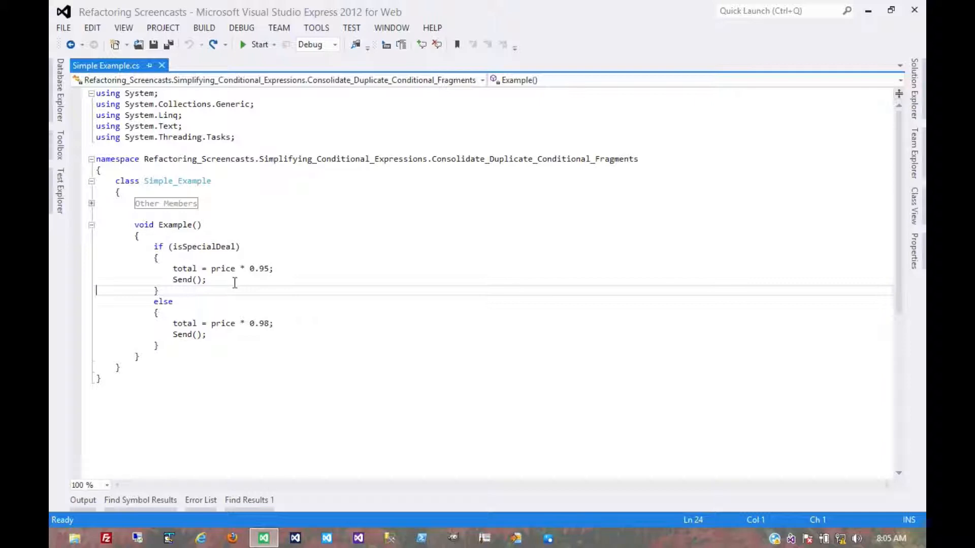